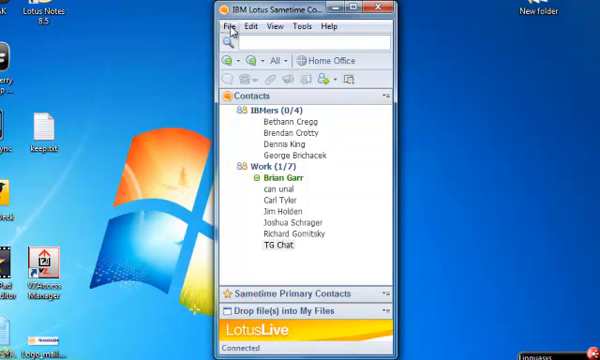
- Show the File > New choices for Contact, Group and Server Community
click(230, 24)
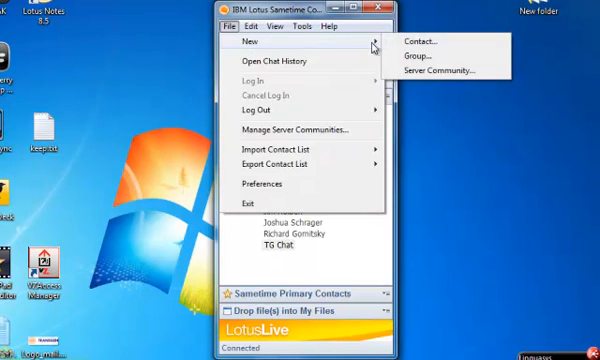
click(414, 40)
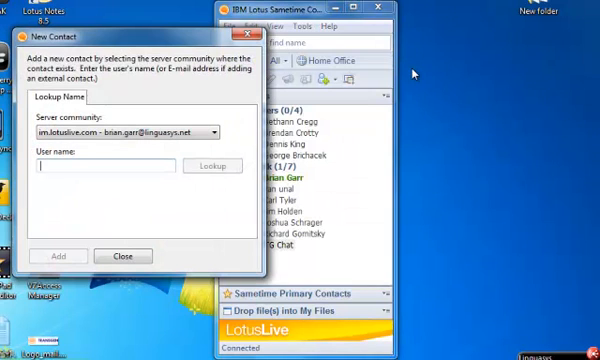
click(238, 130)
text(Can)
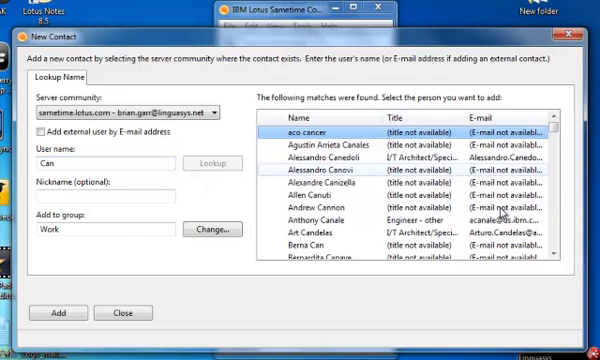
scroll(down, 3)
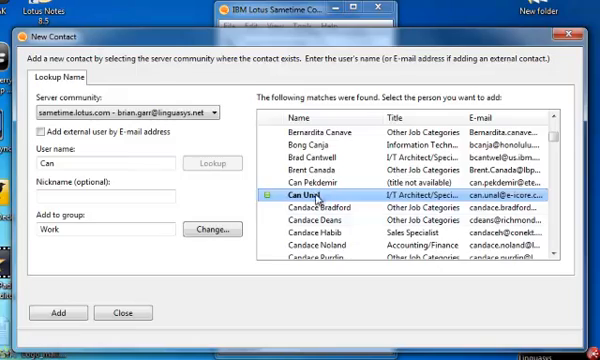
click(42, 312)
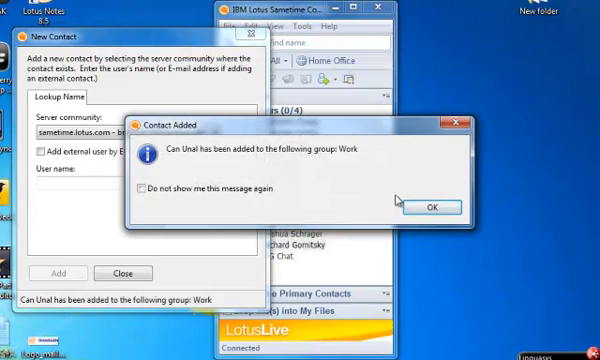
click(436, 204)
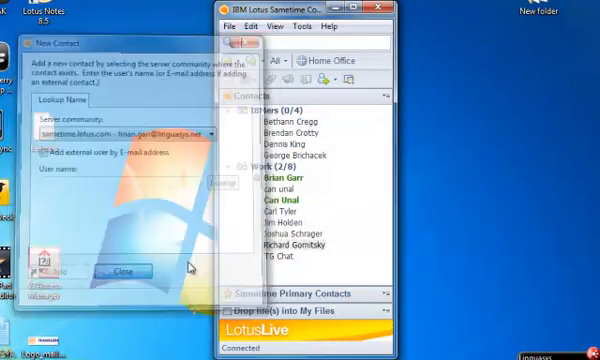
click(120, 270)
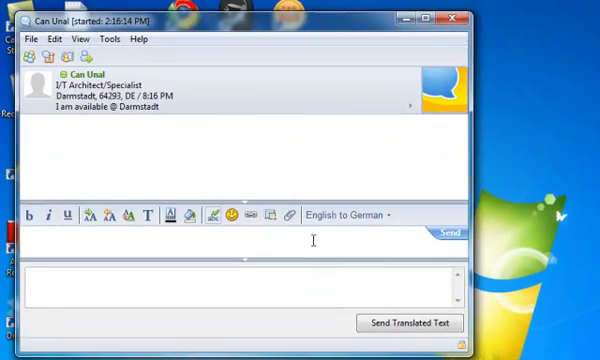
text(Hel)
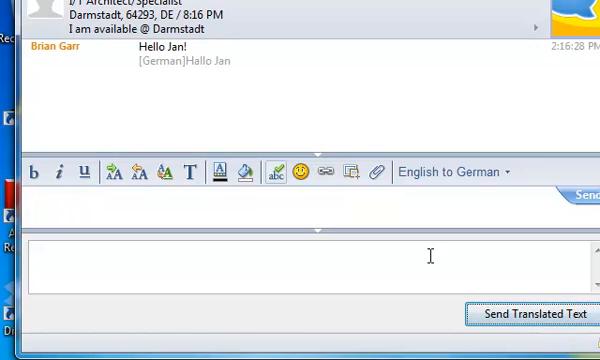
mouse_move(480, 10)
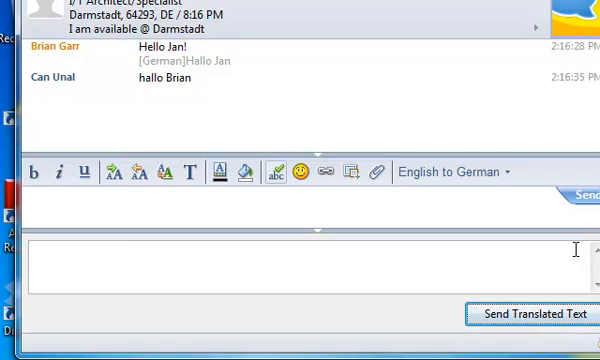
- Send a translated question asking how the weather in Darmstadt is today
click(536, 312)
text(How is the weather in)
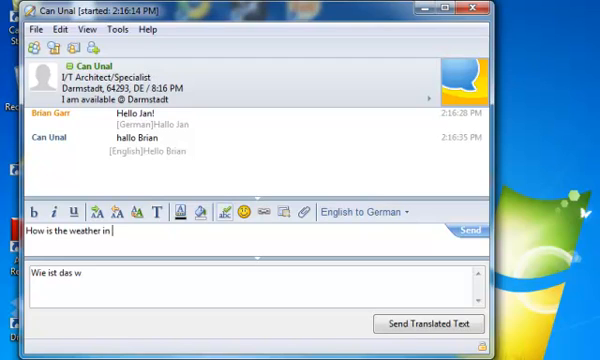
text(Darmsstadt today?)
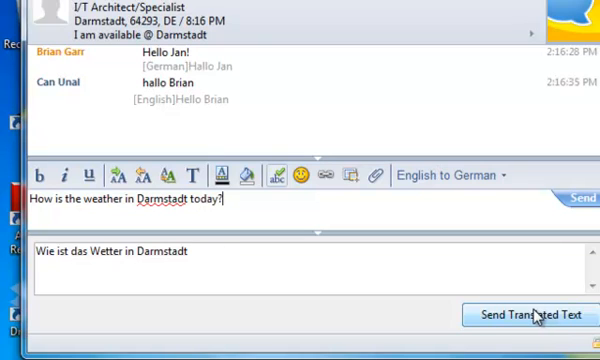
click(524, 314)
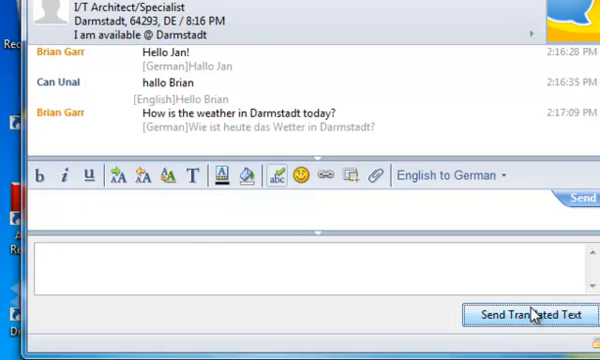
mouse_move(540, 206)
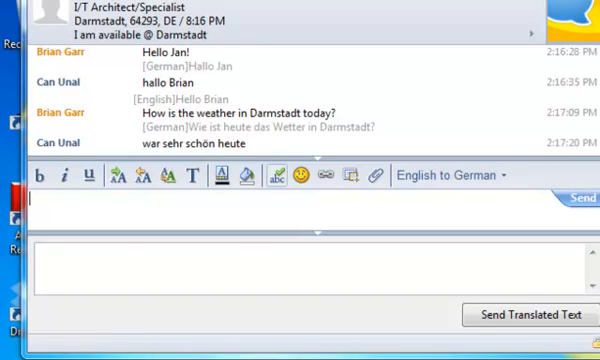
- Reply 'Wonderful!', then draft 'How do you like the marketing literature' about TGChat with its German preview
scroll(down, 3)
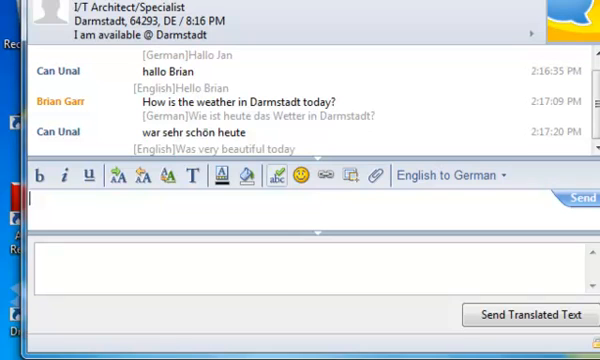
text(W)
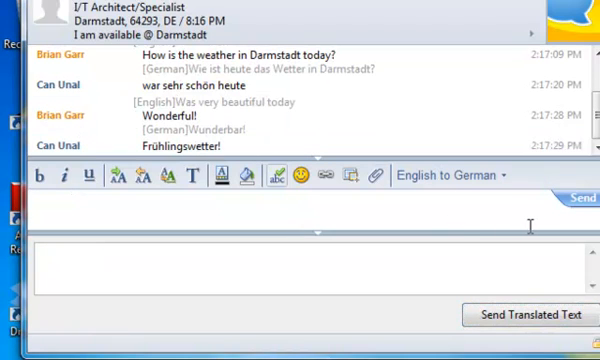
text(How do you like)
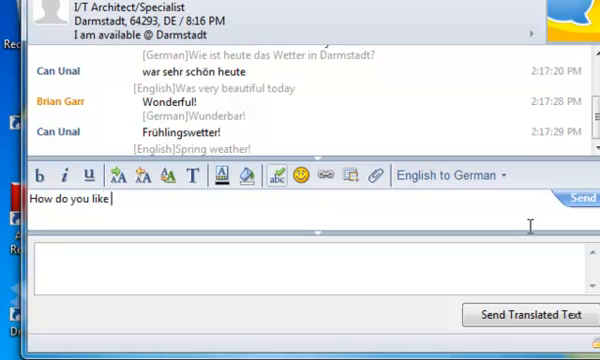
text(the)
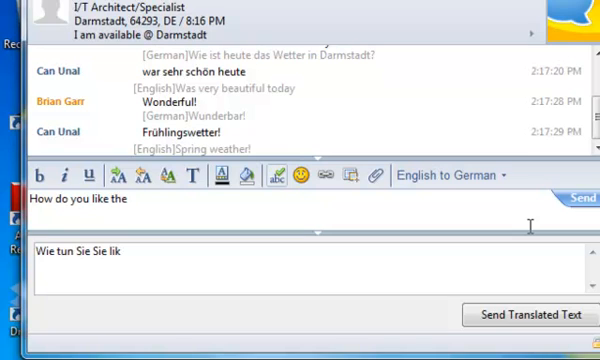
text(marketing literature for)
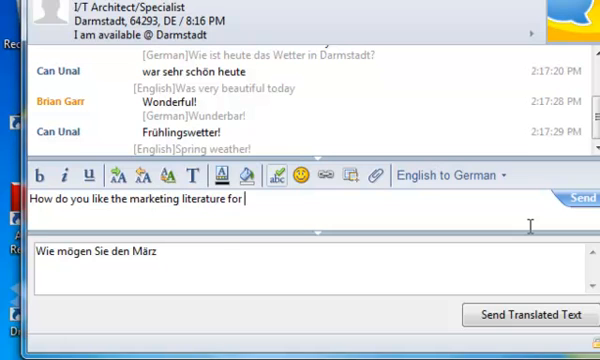
text(TGChat that I sent to you?)
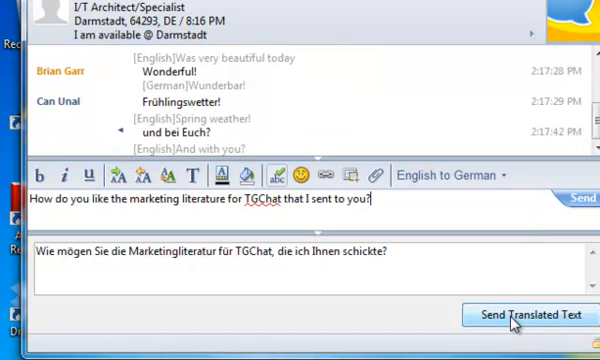
- Send the translated TGChat literature question and begin the thank-you reply
click(524, 316)
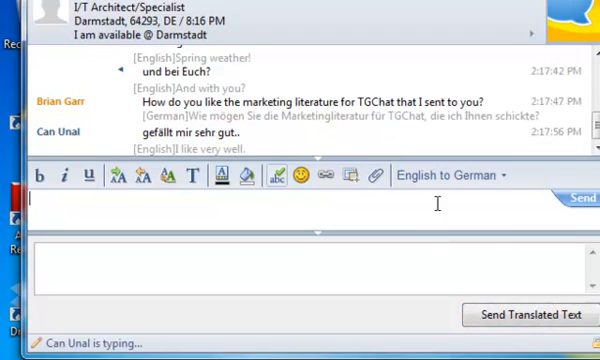
text(THank)
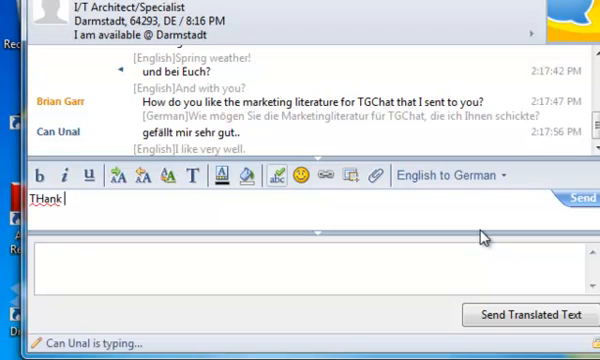
- Send a translated thank-you promising to send the budget forecast tomorrow
text(Thank you.  I will)
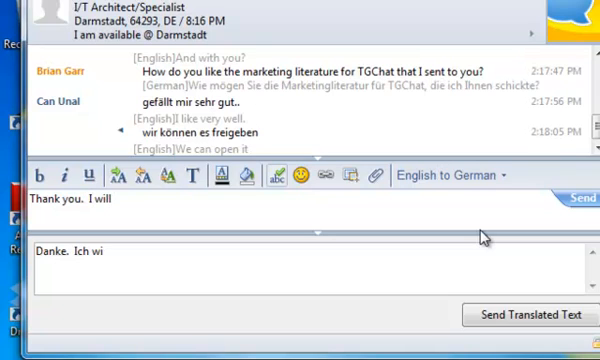
text(send you the budget forcast tomorrow.)
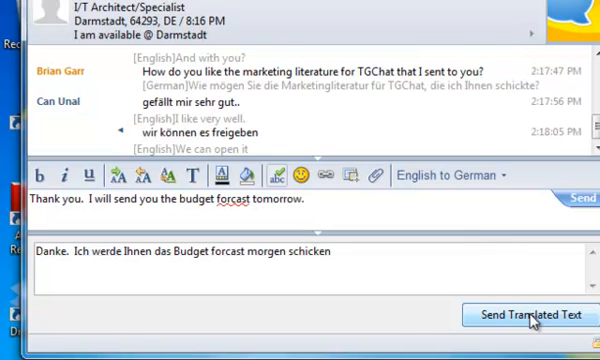
click(530, 316)
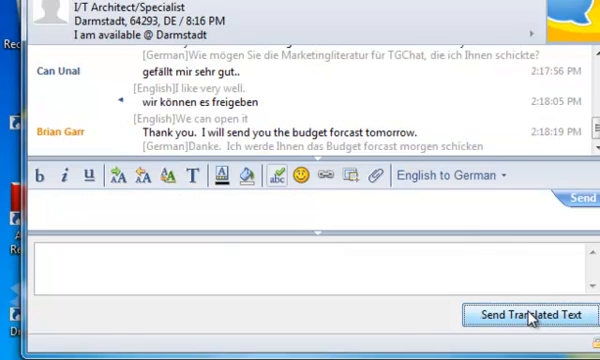